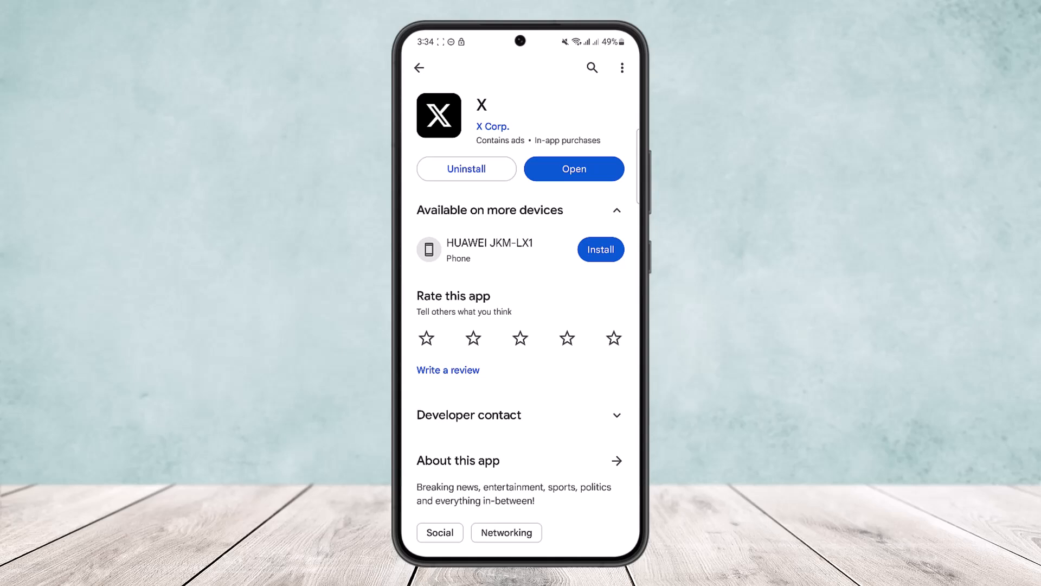
Launch the X app from its Play Store page to reach the home feed.
left_click(573, 169)
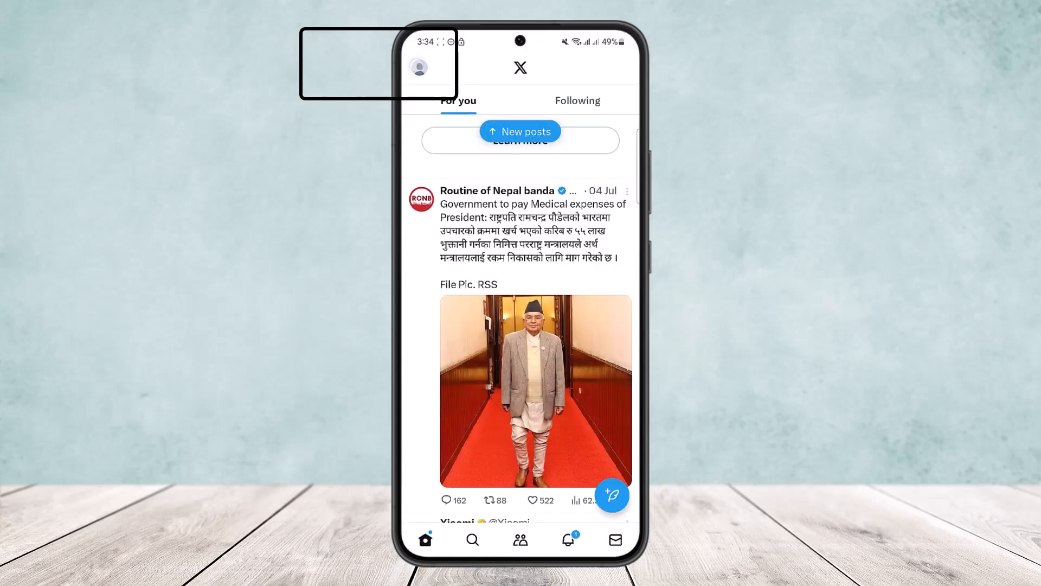
Go to Settings and privacy > Your account > Account information and start logging out.
left_click(419, 67)
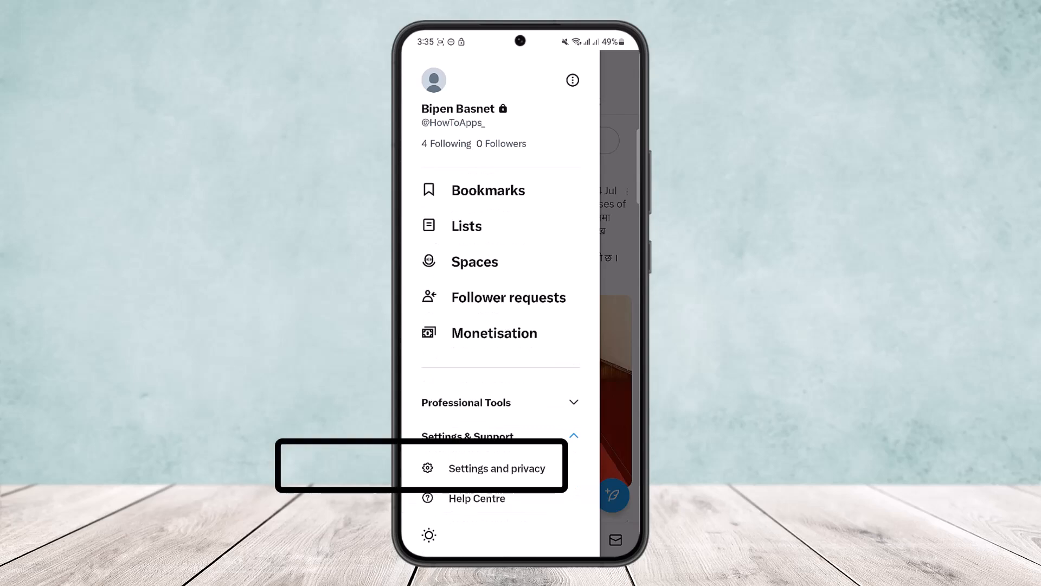
left_click(497, 468)
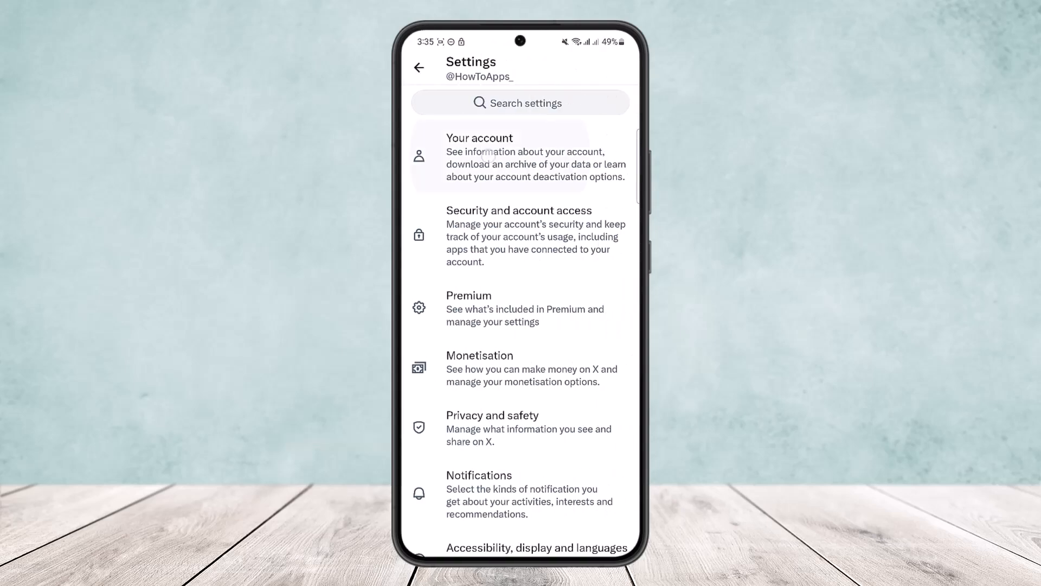
left_click(520, 157)
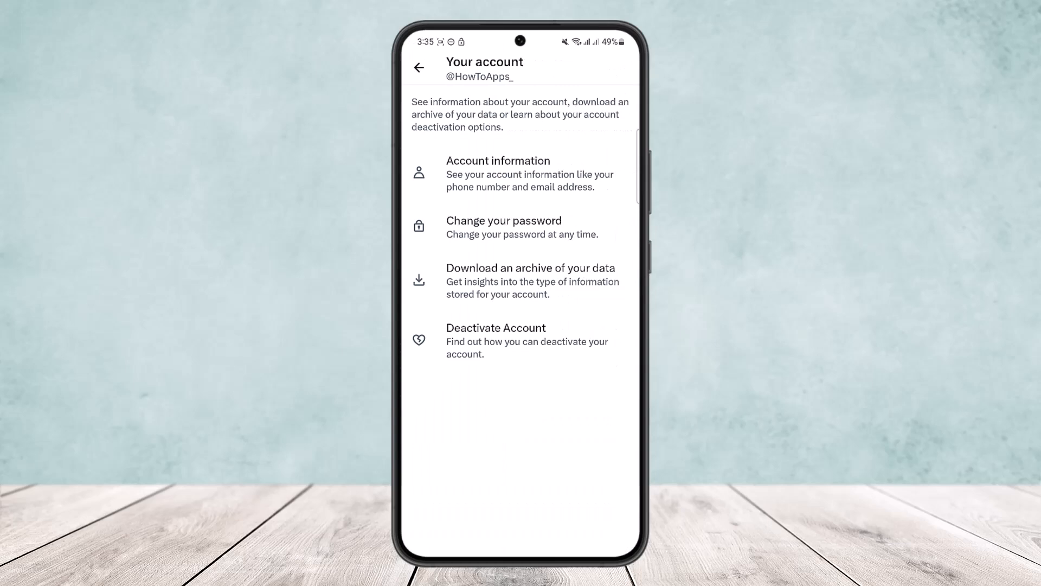
left_click(497, 173)
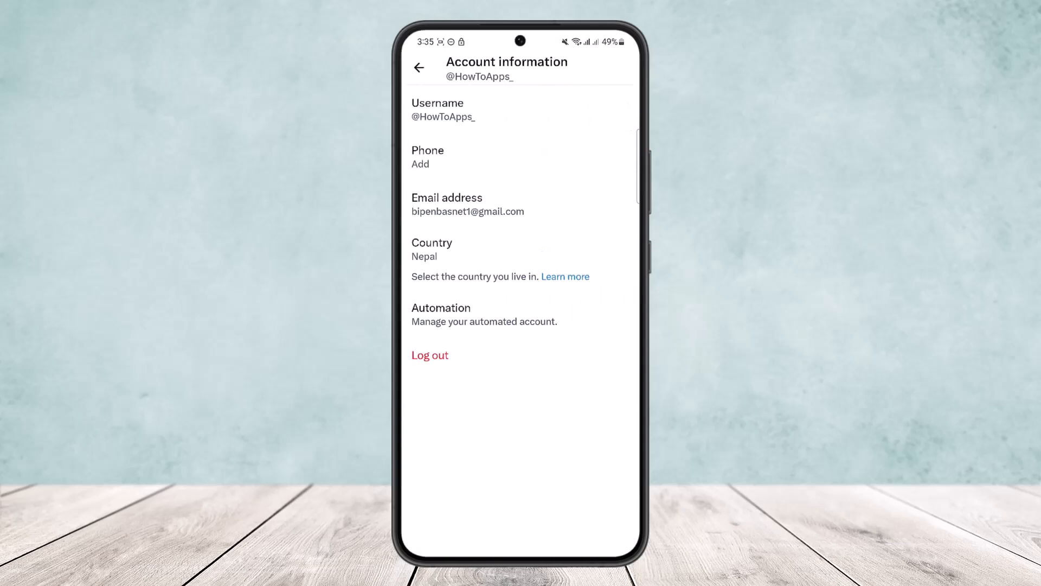
left_click(430, 355)
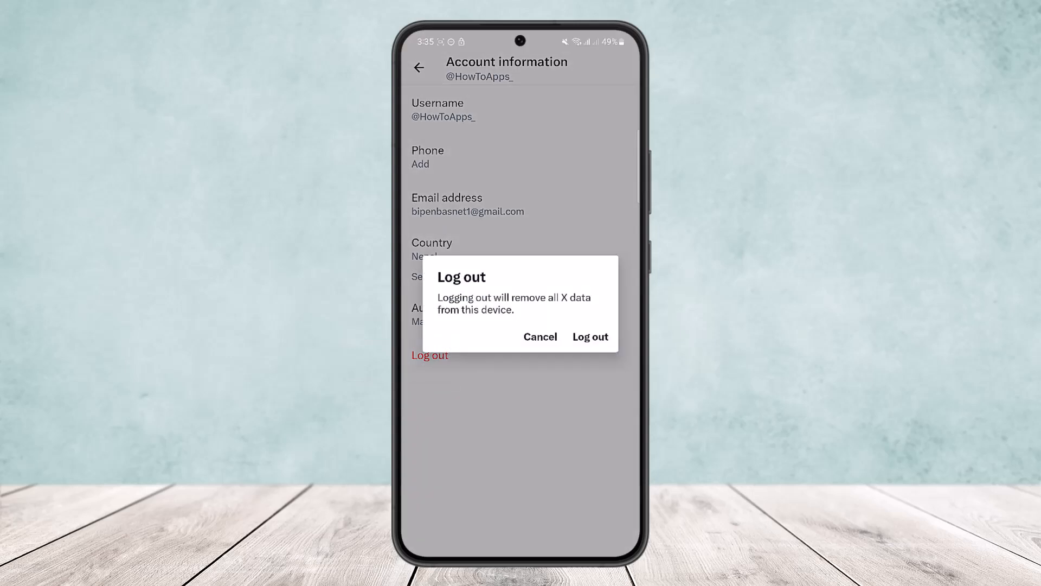
Dismiss the log-out confirmation and head back toward Your account.
left_click(540, 337)
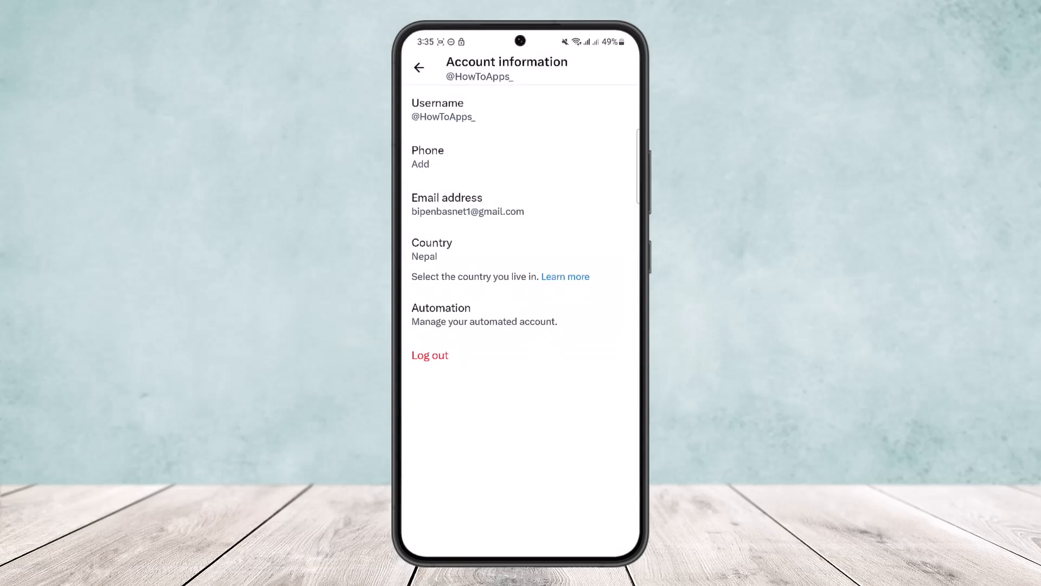
left_click(419, 68)
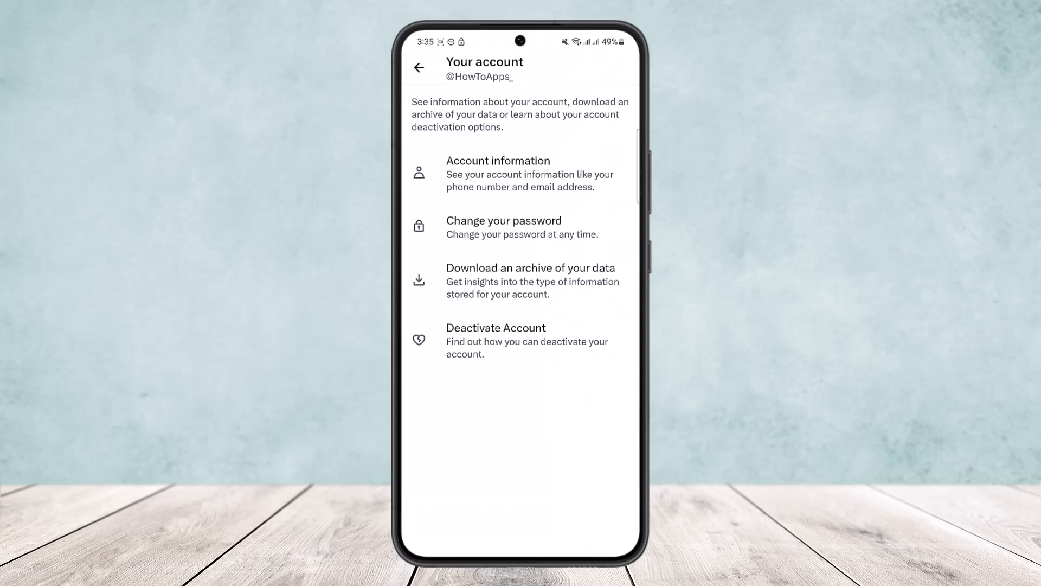
left_click(419, 68)
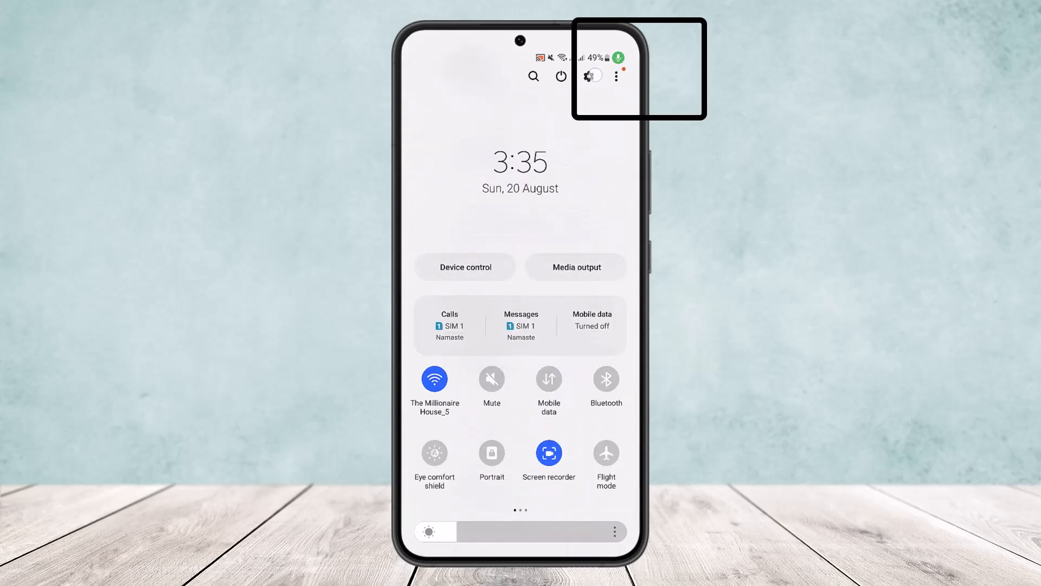
Open Android Settings from the quick panel and scroll down the installed apps list.
left_click(590, 76)
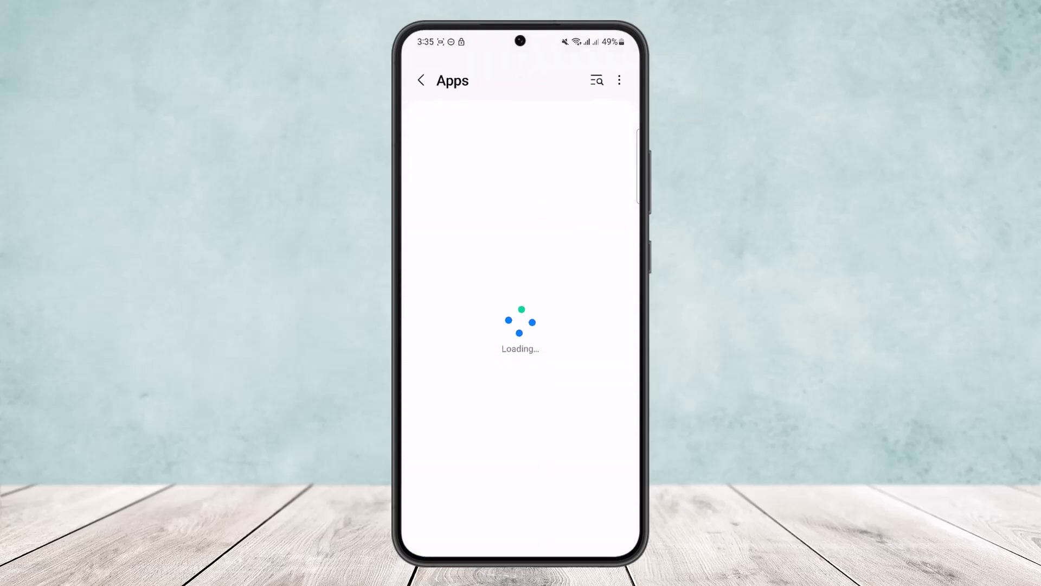
left_click(595, 79)
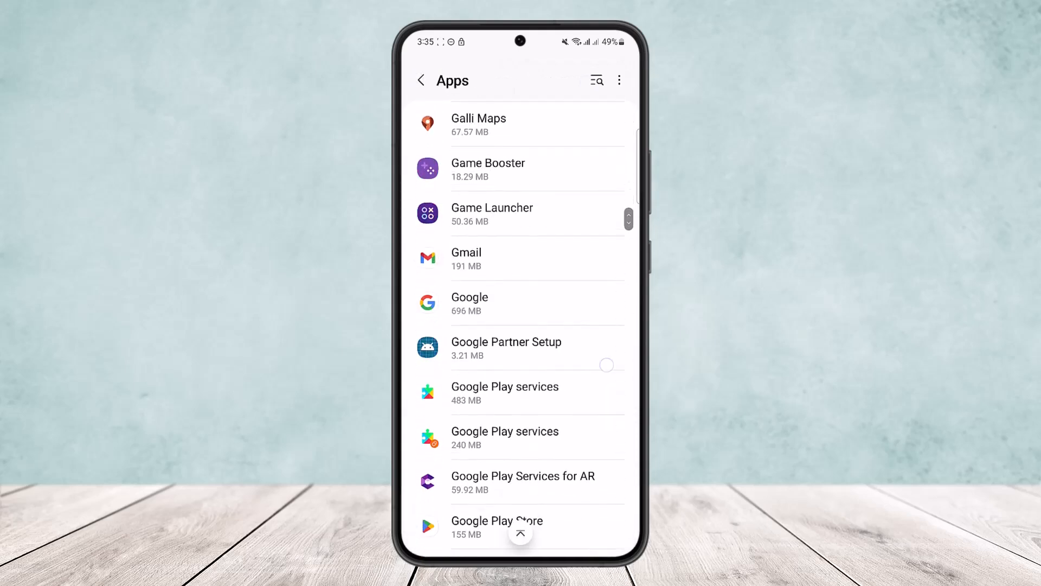
scroll("down", 3)
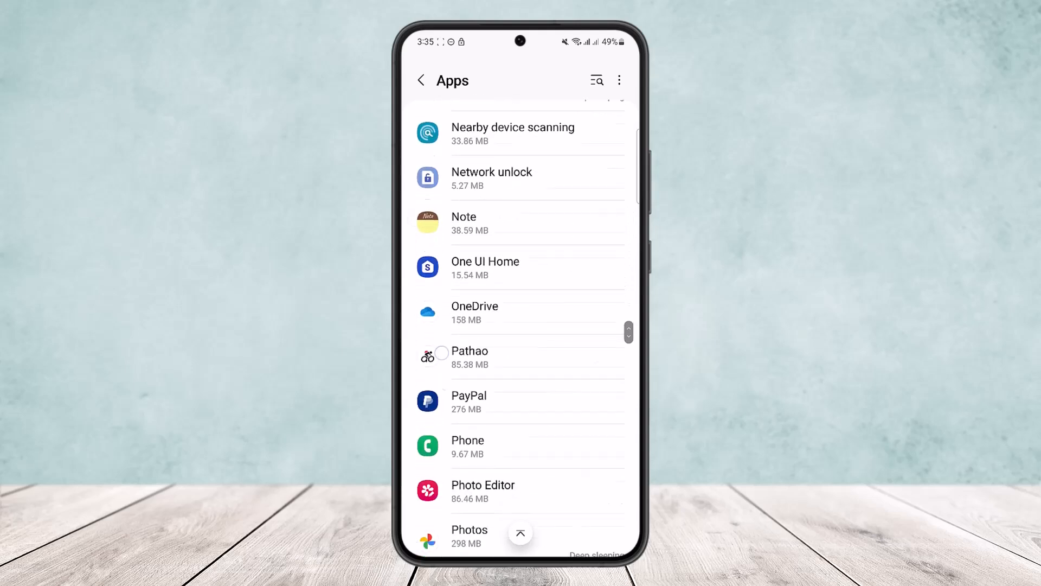
scroll("down", 3)
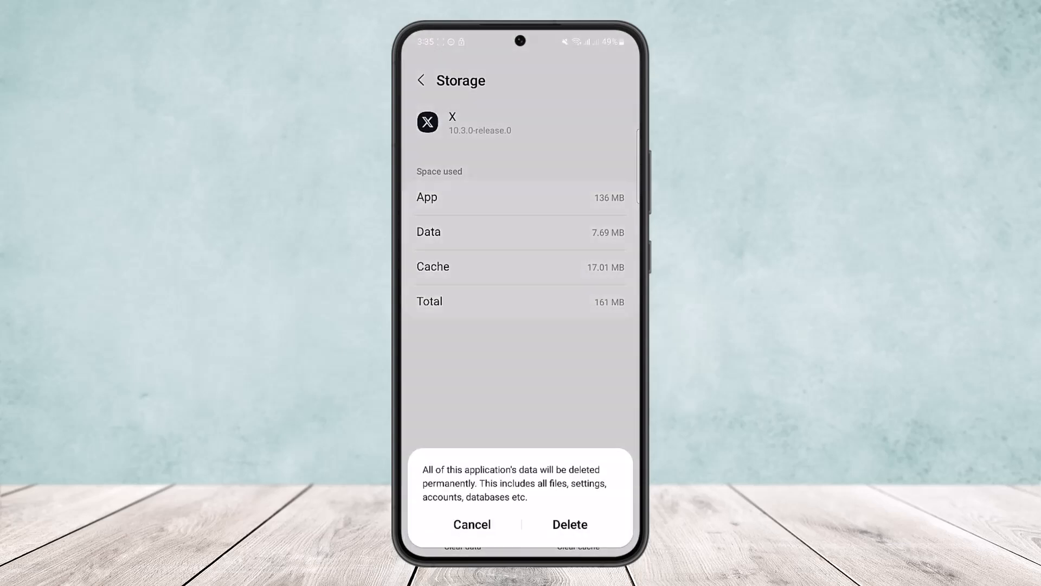
Confirm deleting all of X's stored data in the storage page dialog.
left_click(471, 524)
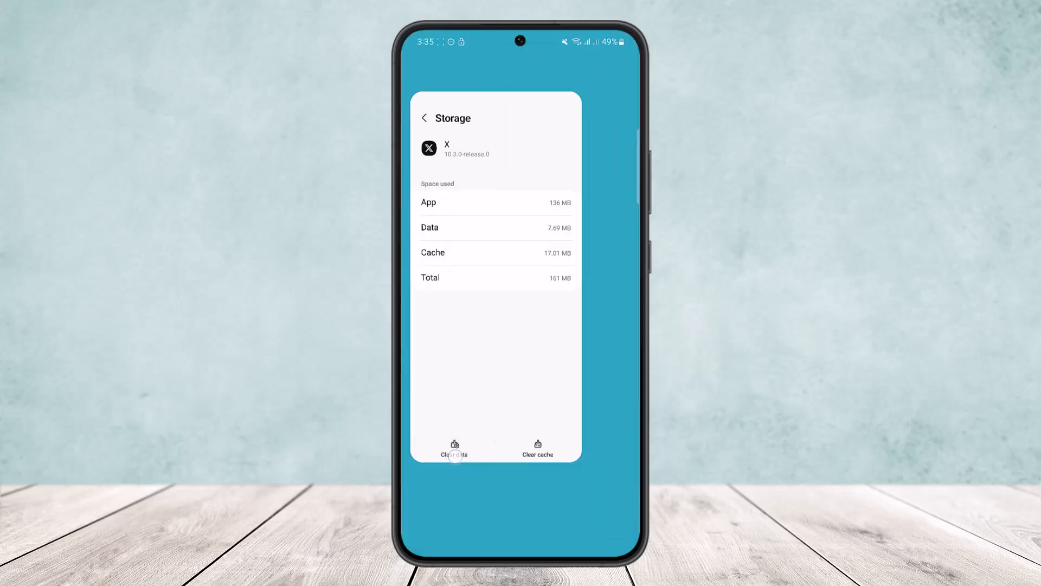